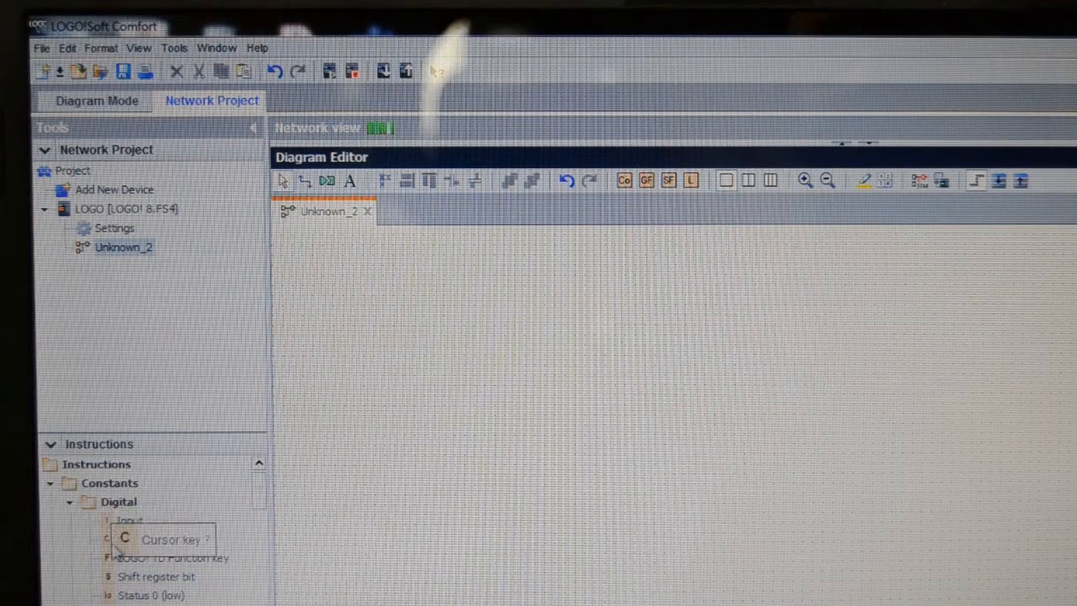
{"action": "mouse_move", "coordinate": [115, 575]}
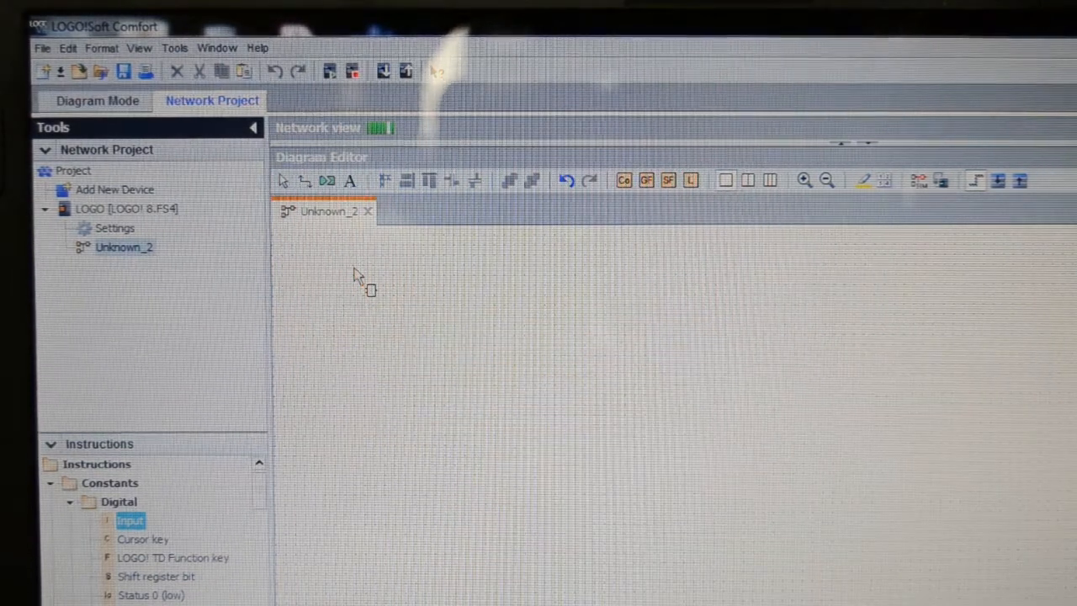
Step: Place digital input blocks I1, I2 and I3 in a column on the left of the diagram
{"action": "left_click", "coordinate": [360, 276]}
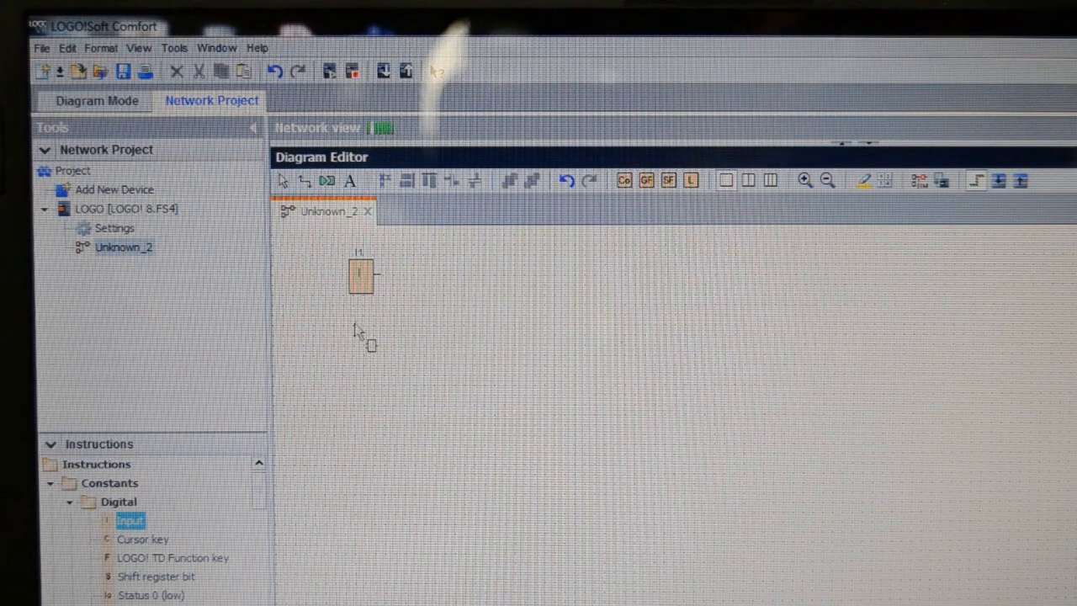
{"action": "left_click", "coordinate": [360, 336]}
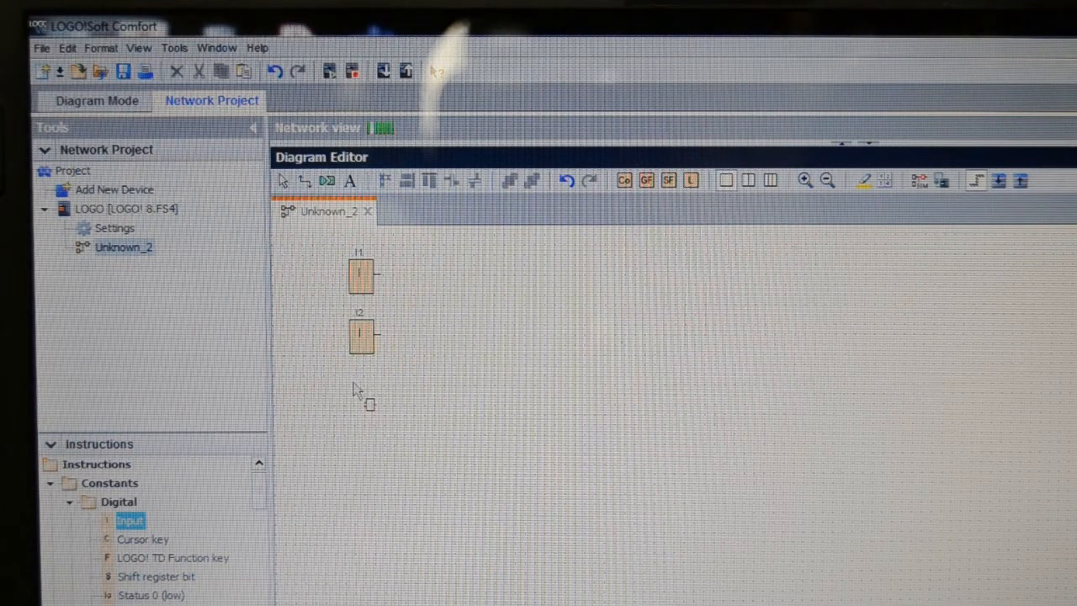
{"action": "left_click", "coordinate": [352, 395]}
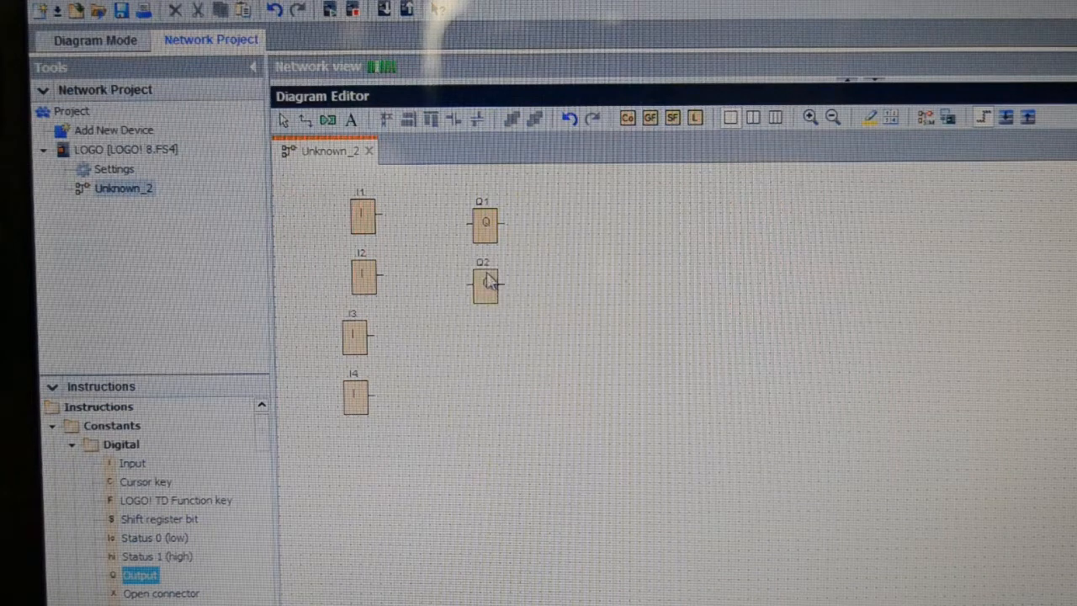
Step: Place another output block in the Q column below Q2
{"action": "left_click", "coordinate": [485, 333]}
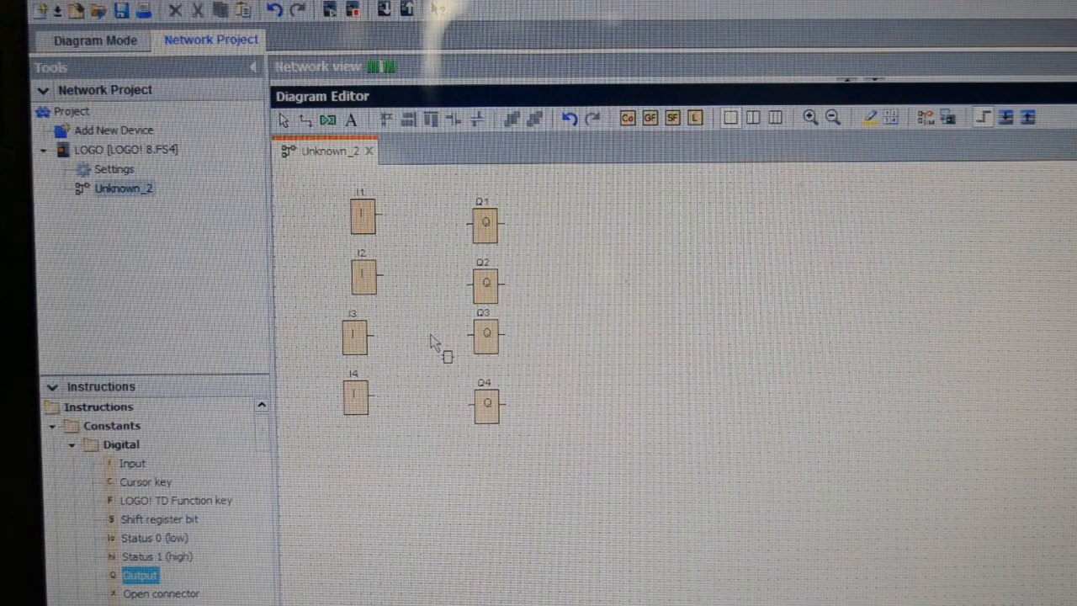
{"action": "mouse_move", "coordinate": [438, 312]}
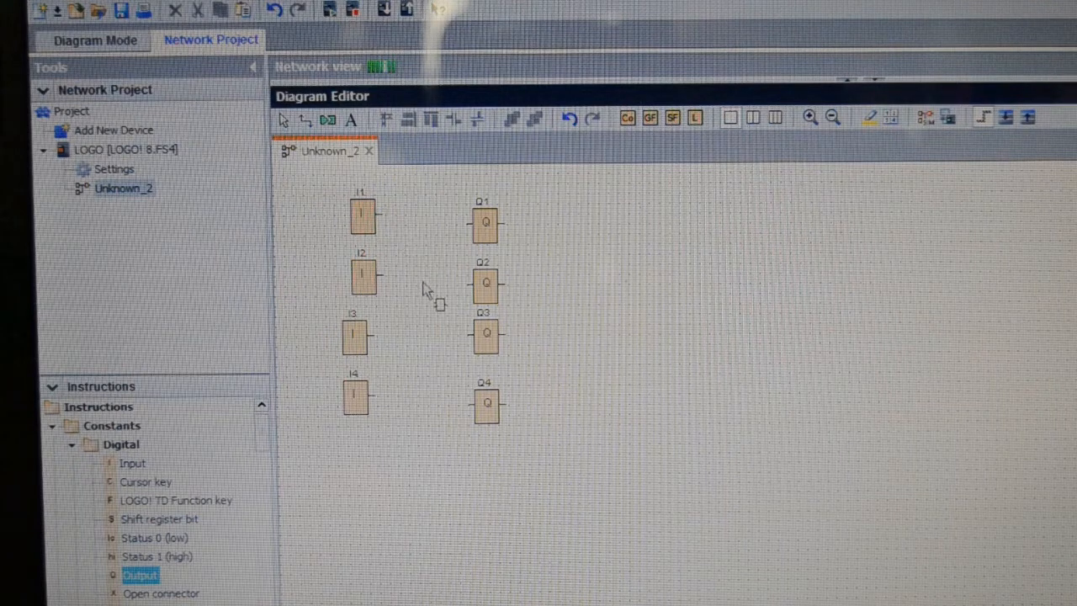
{"action": "mouse_move", "coordinate": [384, 222]}
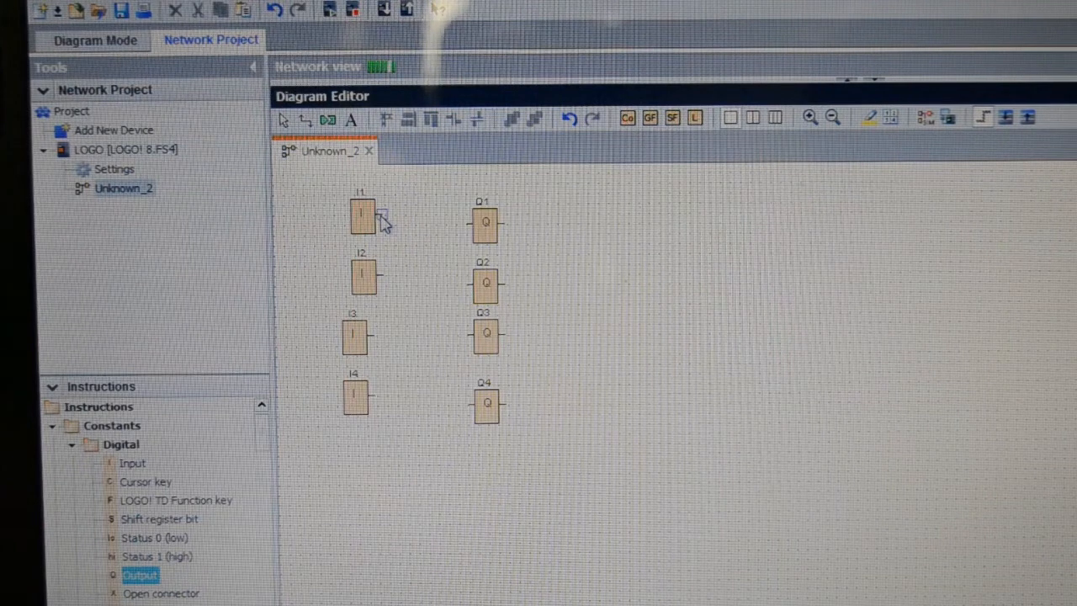
Step: Wire input I1 to output Q1 and input I2 to output Q2
{"action": "left_click_drag", "start_coordinate": [373, 217], "coordinate": [429, 249]}
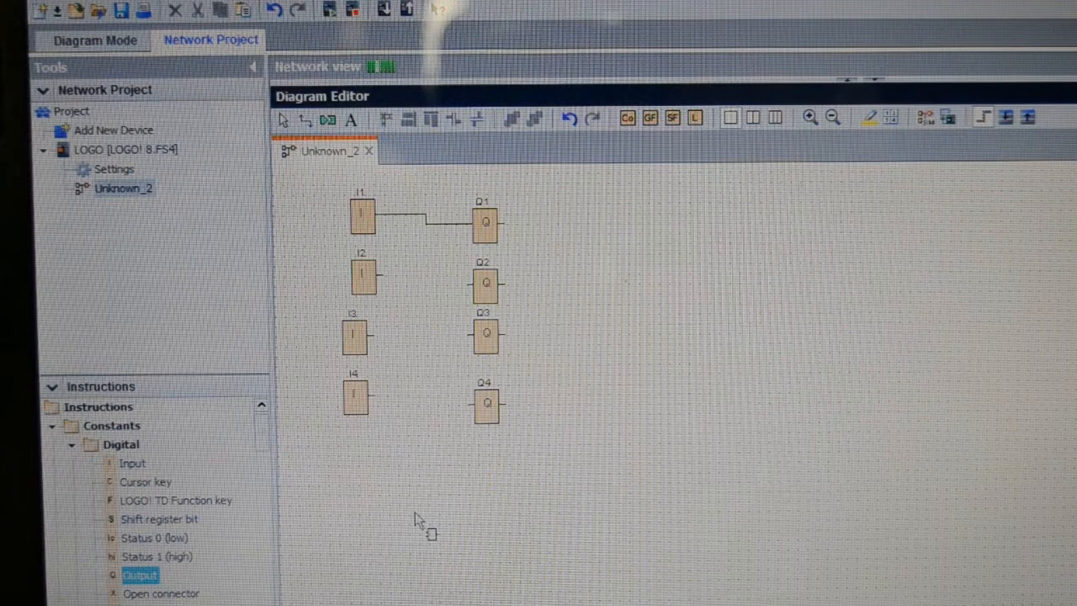
{"action": "mouse_move", "coordinate": [383, 283]}
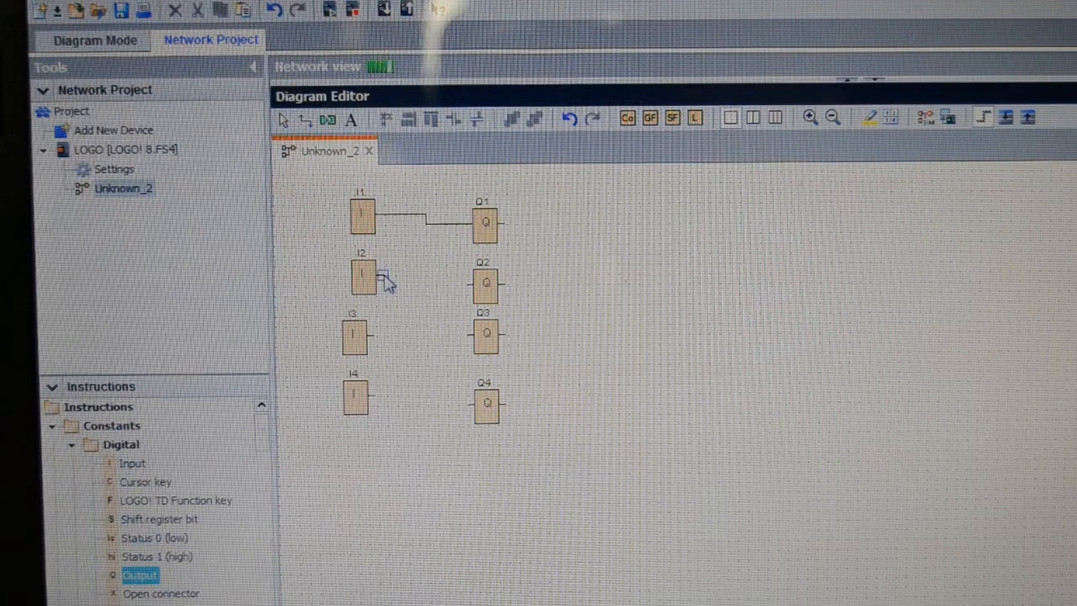
{"action": "left_click_drag", "start_coordinate": [363, 276], "coordinate": [485, 284]}
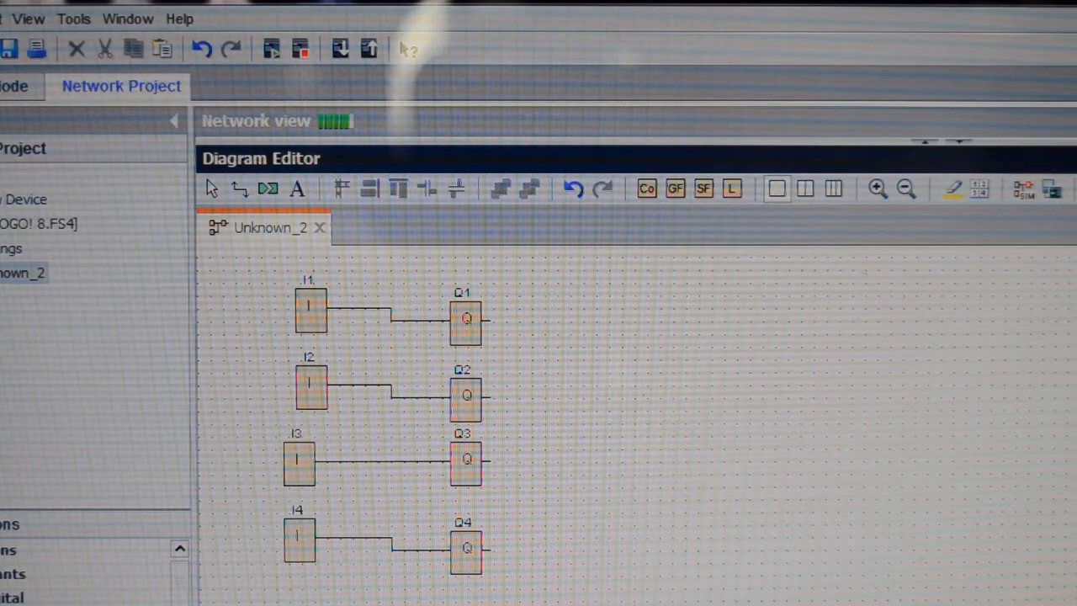
{"action": "mouse_move", "coordinate": [951, 79]}
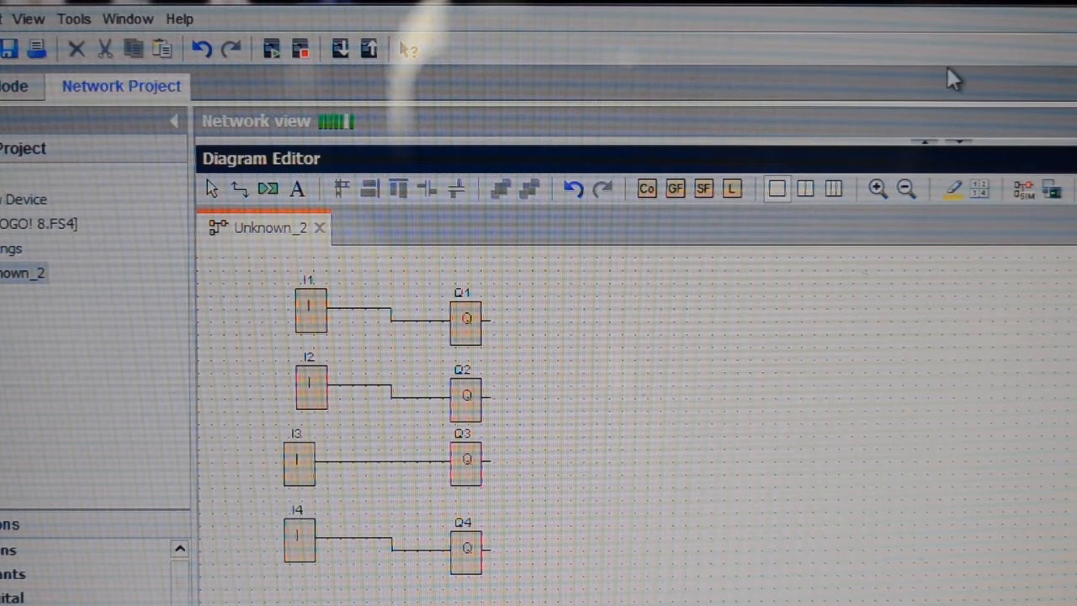
{"action": "mouse_move", "coordinate": [380, 85]}
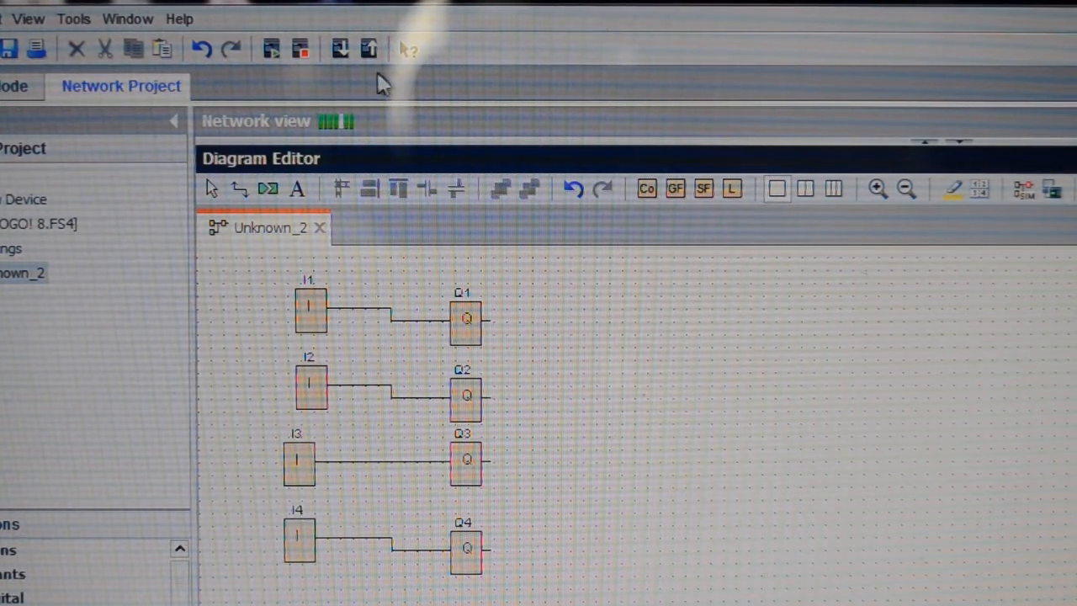
{"action": "mouse_move", "coordinate": [350, 70]}
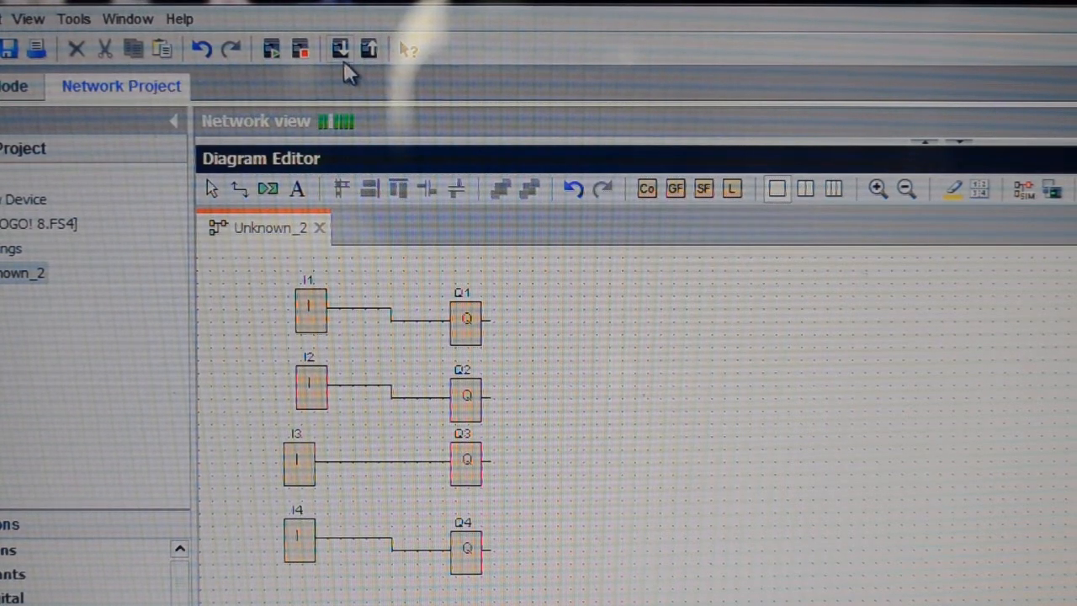
{"action": "mouse_move", "coordinate": [339, 49]}
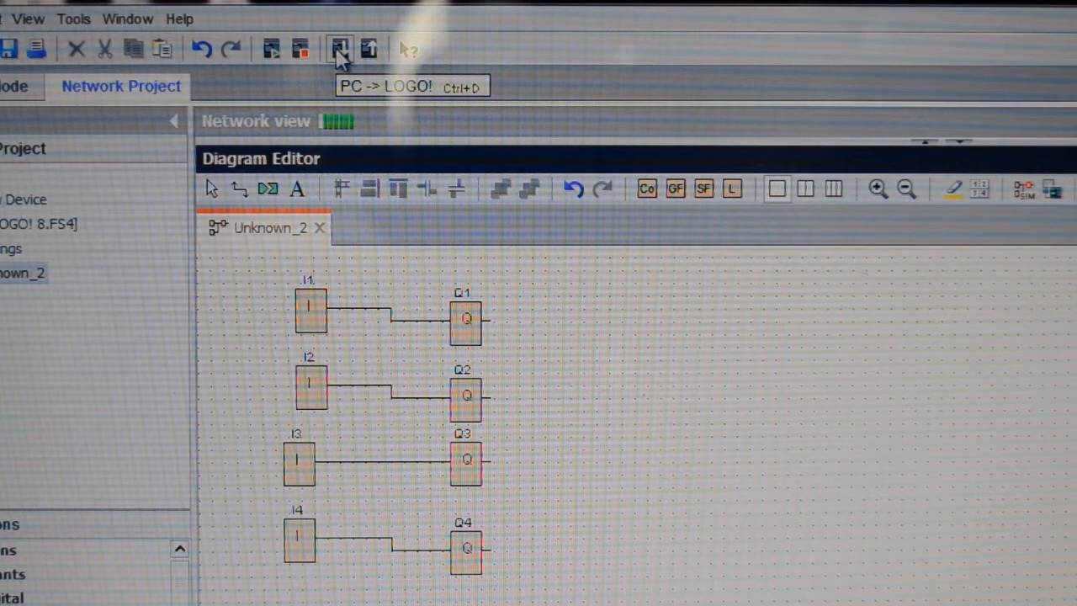
Step: Start the PC -> LOGO! transfer, bringing up the Ethernet interface for 192.168.0.3
{"action": "left_click", "coordinate": [340, 49]}
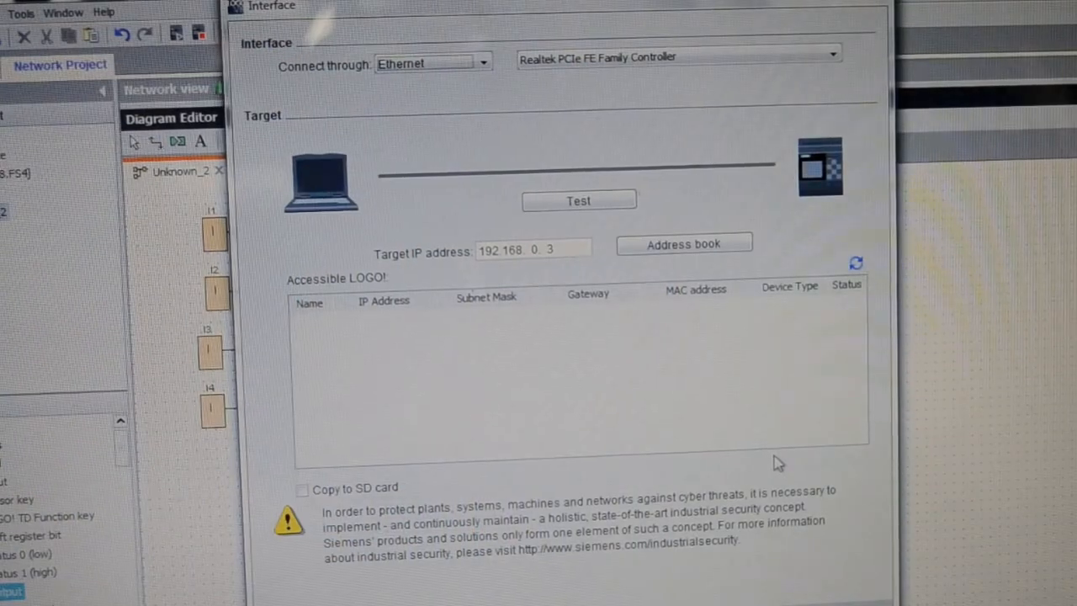
{"action": "mouse_move", "coordinate": [811, 597]}
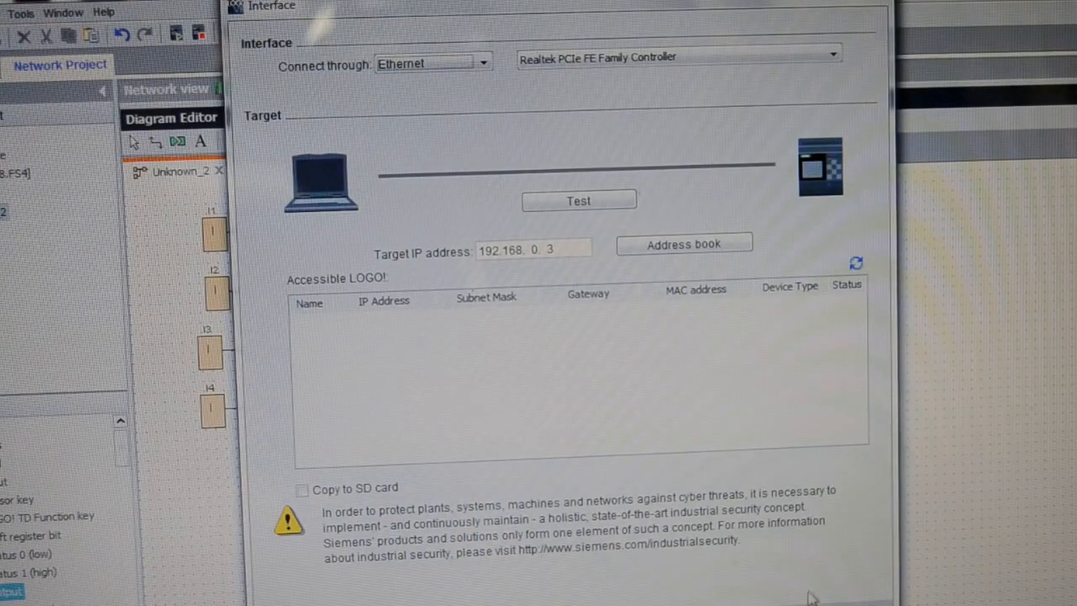
Step: Confirm sending the program to the LOGO! and dismiss the STOP-to-RUN prompt
{"action": "left_click", "coordinate": [579, 200]}
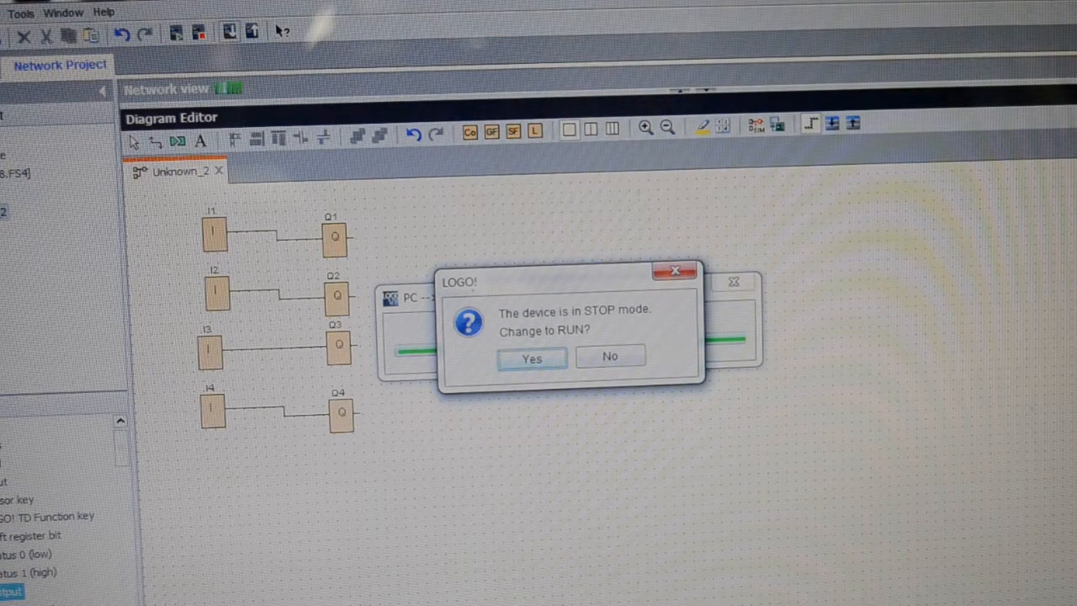
{"action": "mouse_move", "coordinate": [665, 446]}
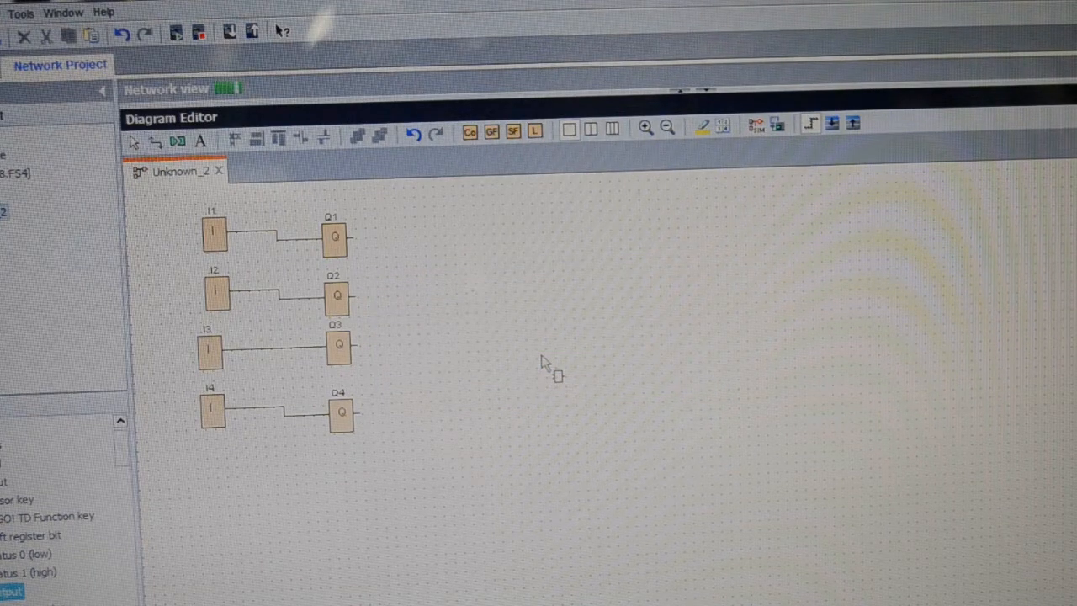
{"action": "left_click", "coordinate": [160, 32]}
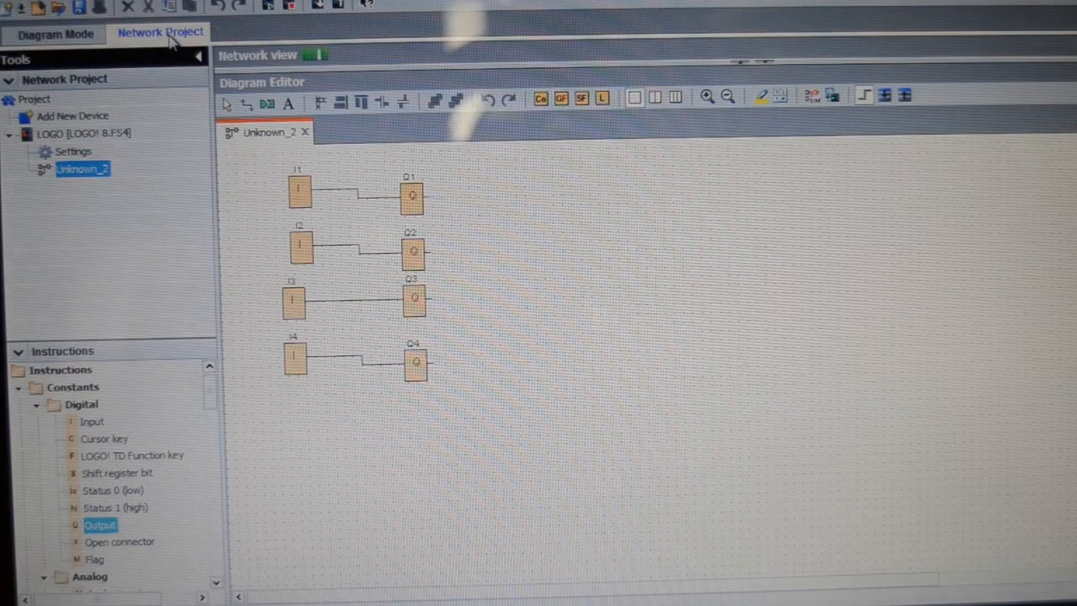
{"action": "mouse_move", "coordinate": [444, 199]}
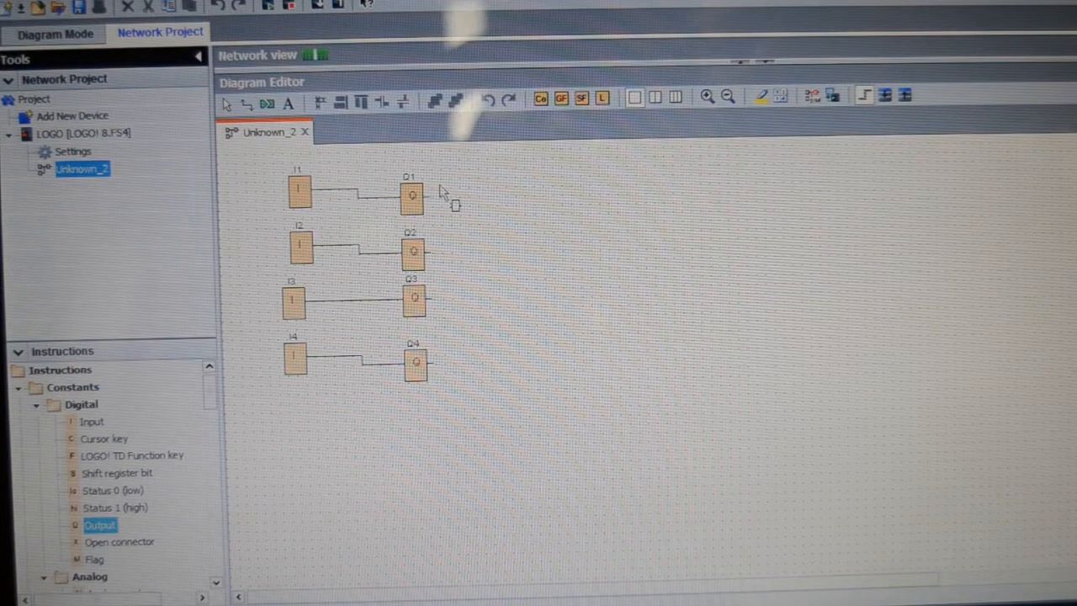
Step: Select all blocks and connections in the diagram and bring up their editing options
{"action": "right_click", "coordinate": [446, 195]}
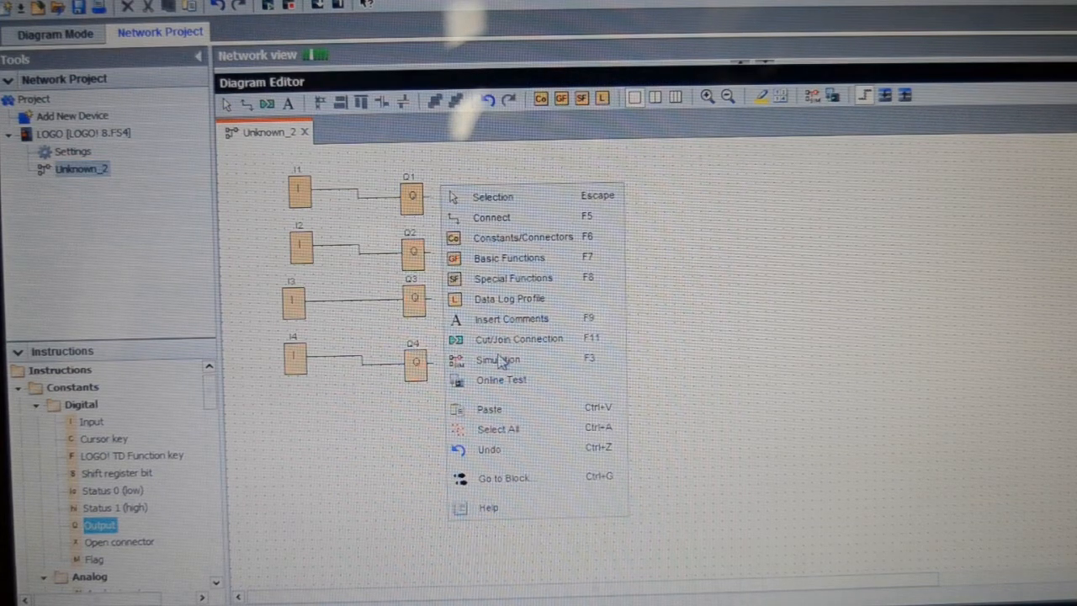
{"action": "left_click", "coordinate": [498, 429]}
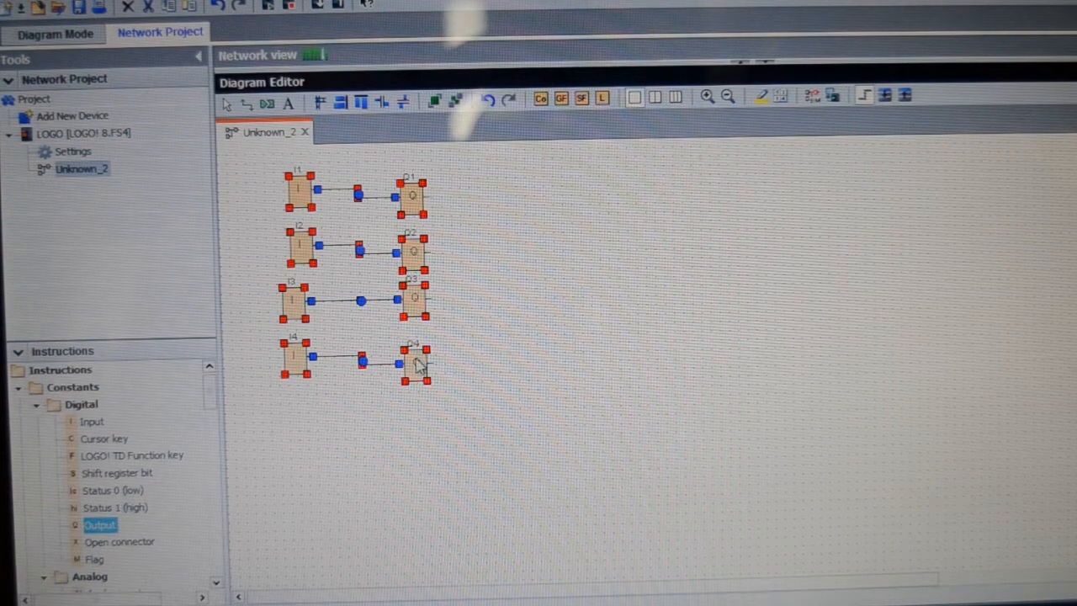
{"action": "right_click", "coordinate": [418, 363]}
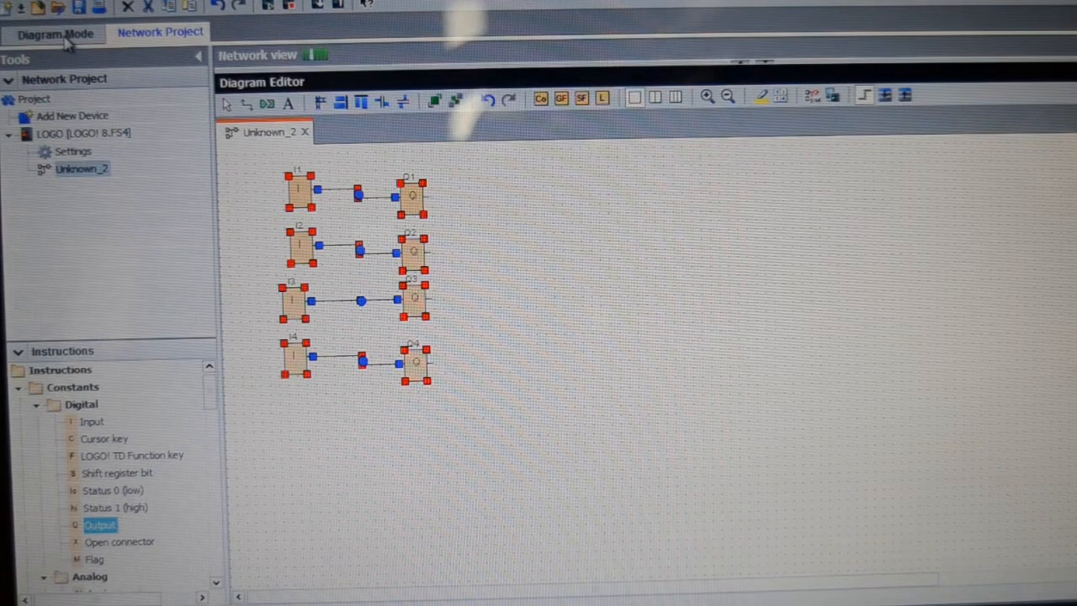
Step: Switch to Diagram Mode and bring a circuit diagram tab into view
{"action": "left_click", "coordinate": [54, 34]}
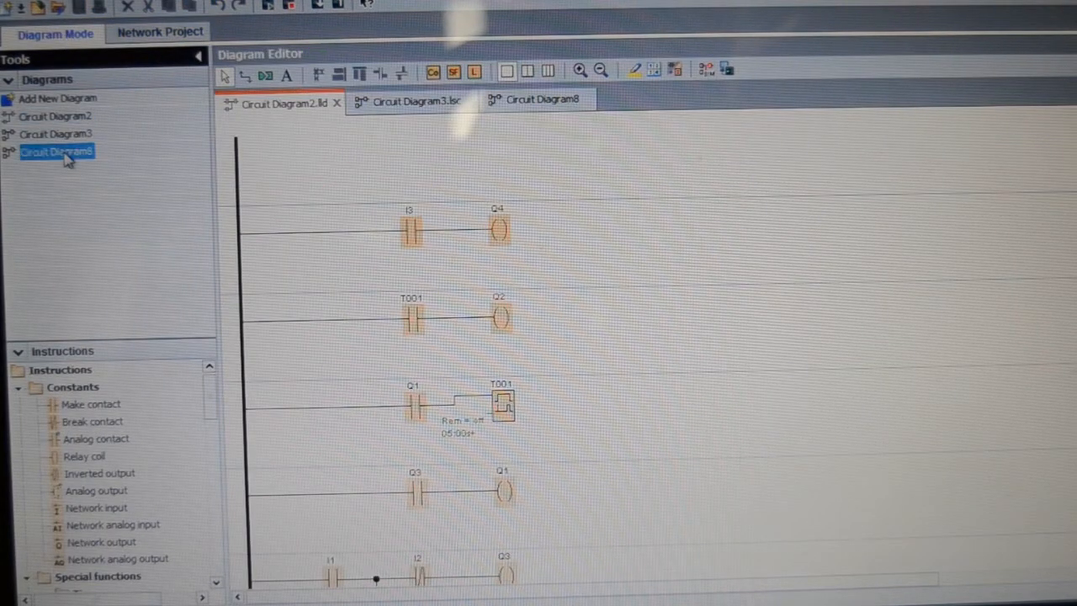
{"action": "left_click", "coordinate": [542, 97]}
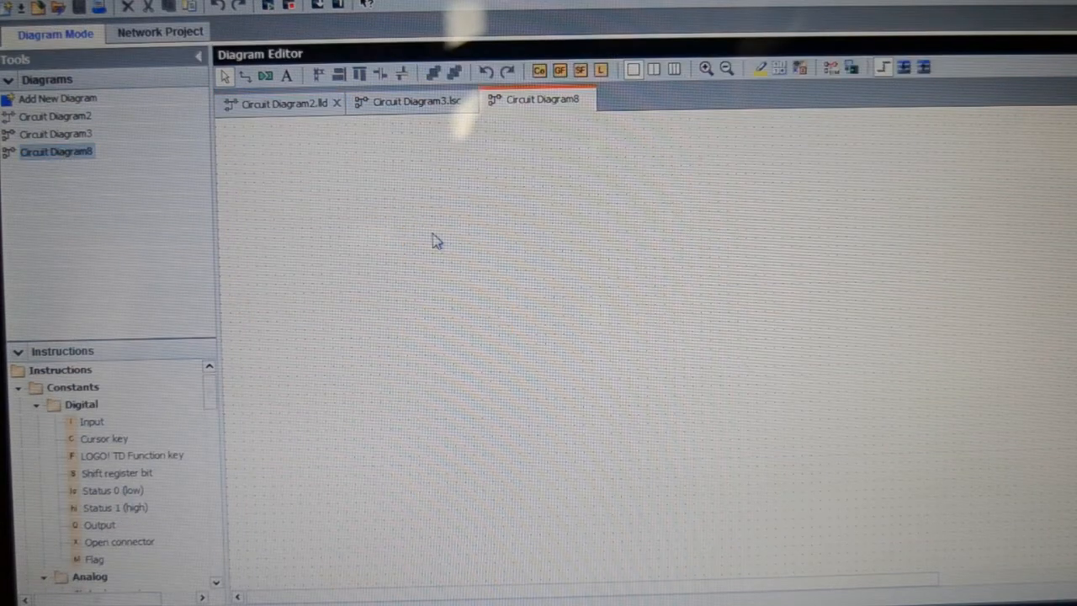
{"action": "mouse_move", "coordinate": [396, 202]}
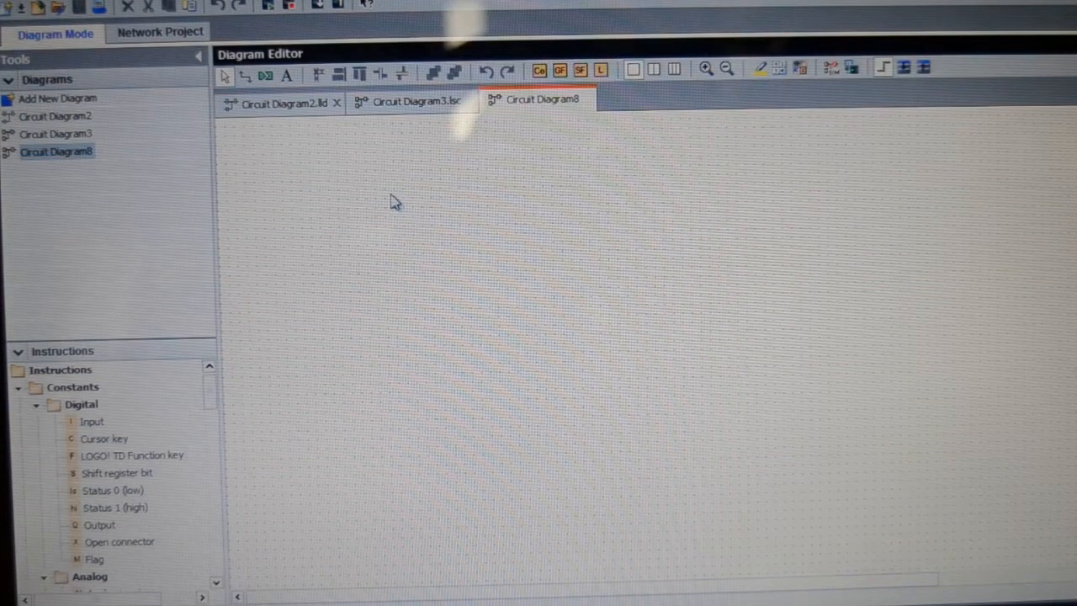
Step: Bring up the paste options on the empty Circuit Diagram8 canvas
{"action": "right_click", "coordinate": [395, 201]}
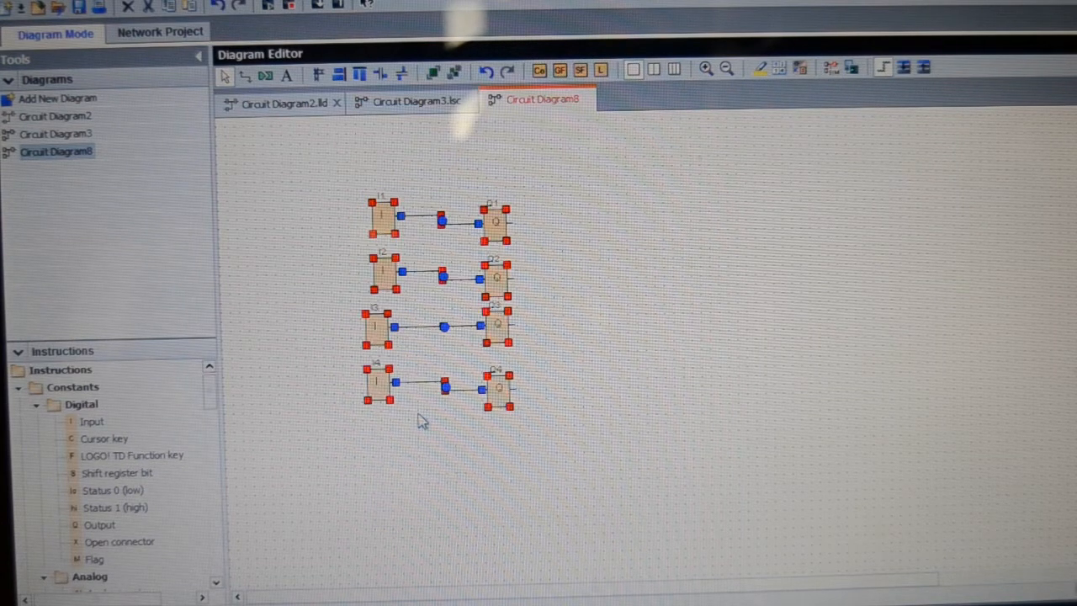
{"action": "mouse_move", "coordinate": [602, 357]}
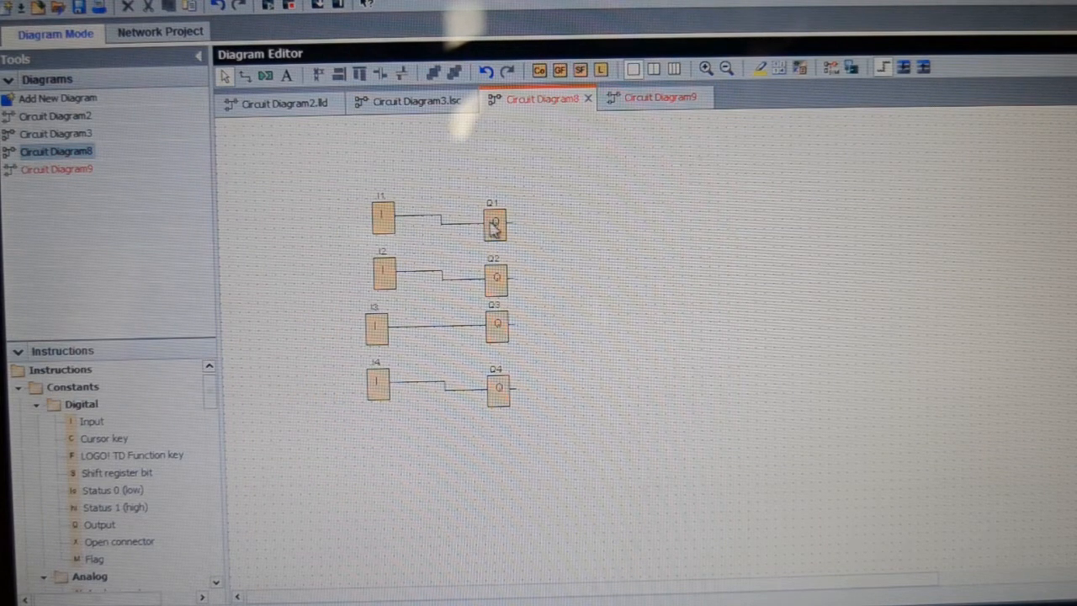
{"action": "mouse_move", "coordinate": [326, 220]}
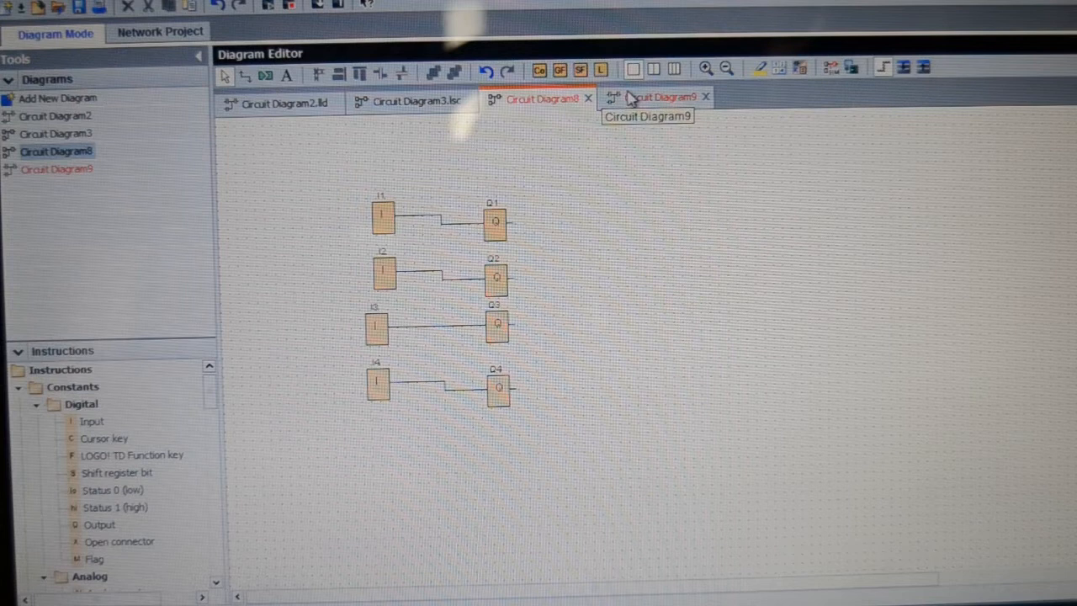
Step: View Circuit Diagram9's ladder rungs with contacts I1–I4 driving coils Q1–Q4
{"action": "left_click", "coordinate": [657, 96]}
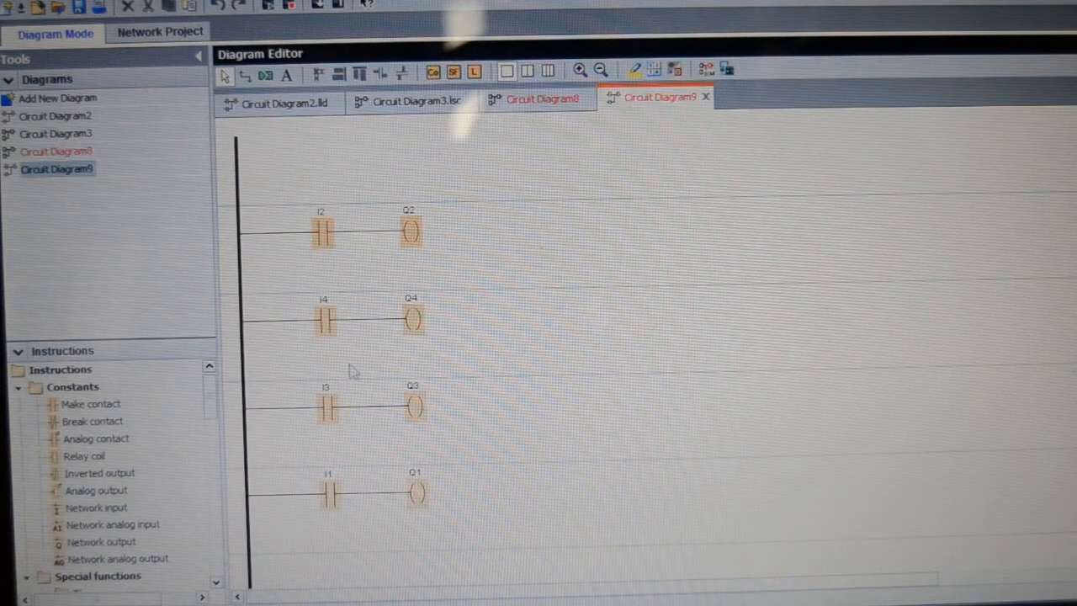
{"action": "mouse_move", "coordinate": [259, 299]}
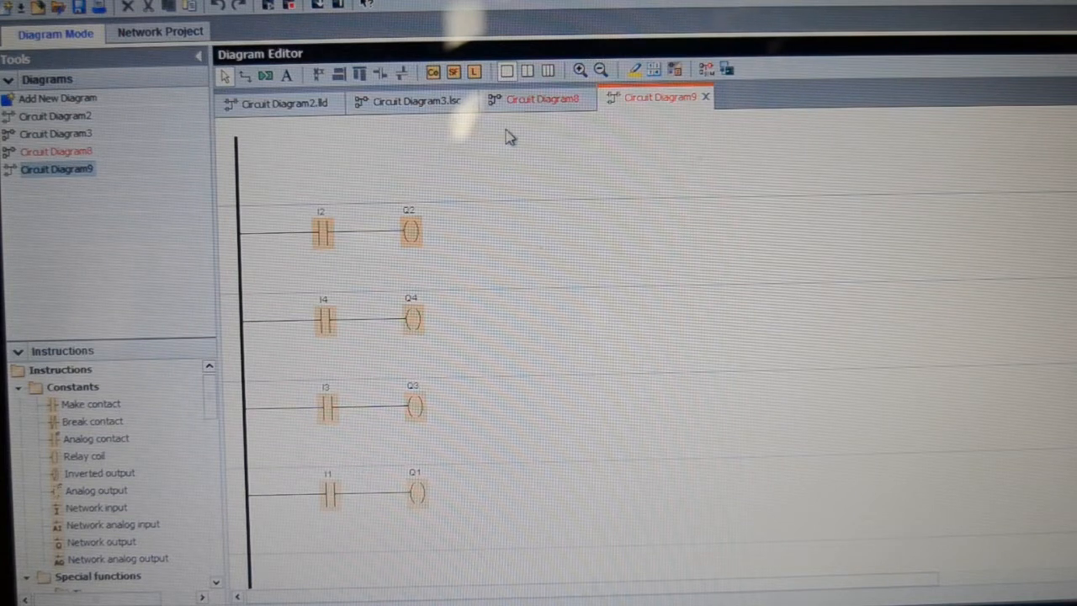
{"action": "mouse_move", "coordinate": [496, 468]}
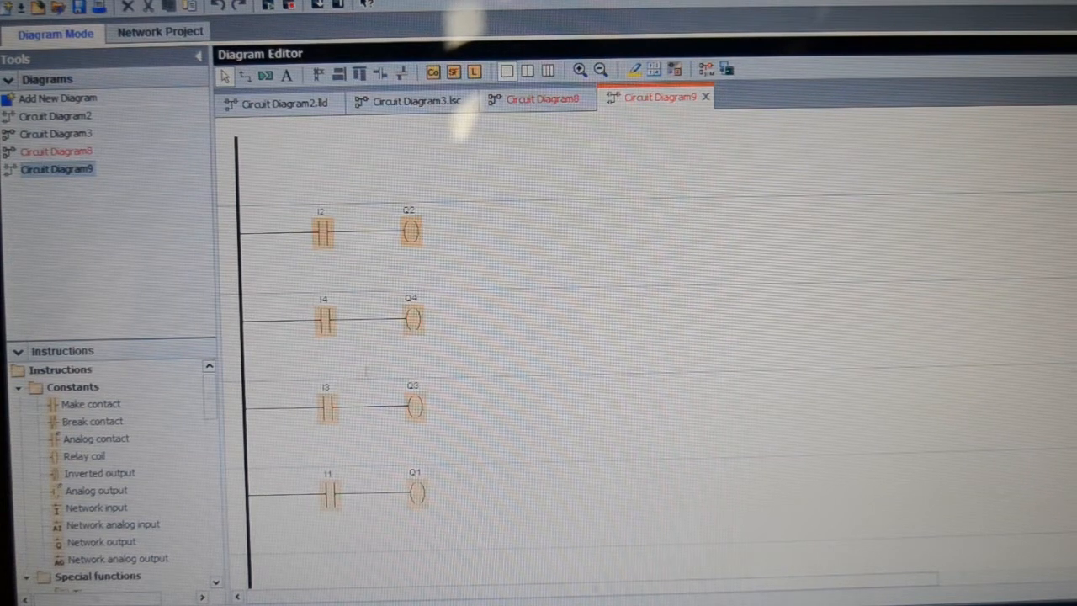
{"action": "mouse_move", "coordinate": [266, 397]}
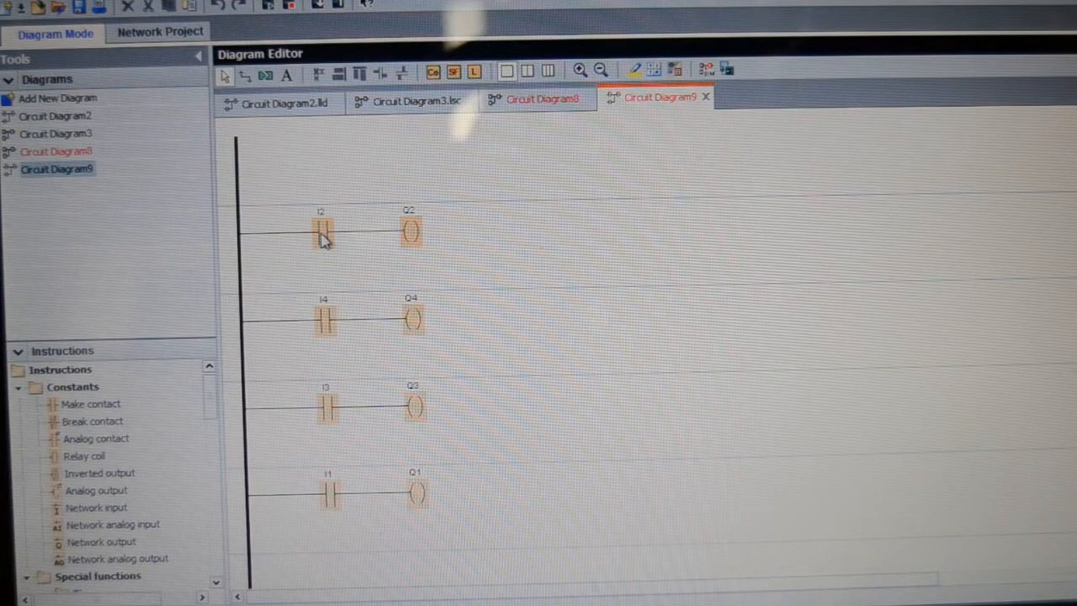
{"action": "mouse_move", "coordinate": [383, 245]}
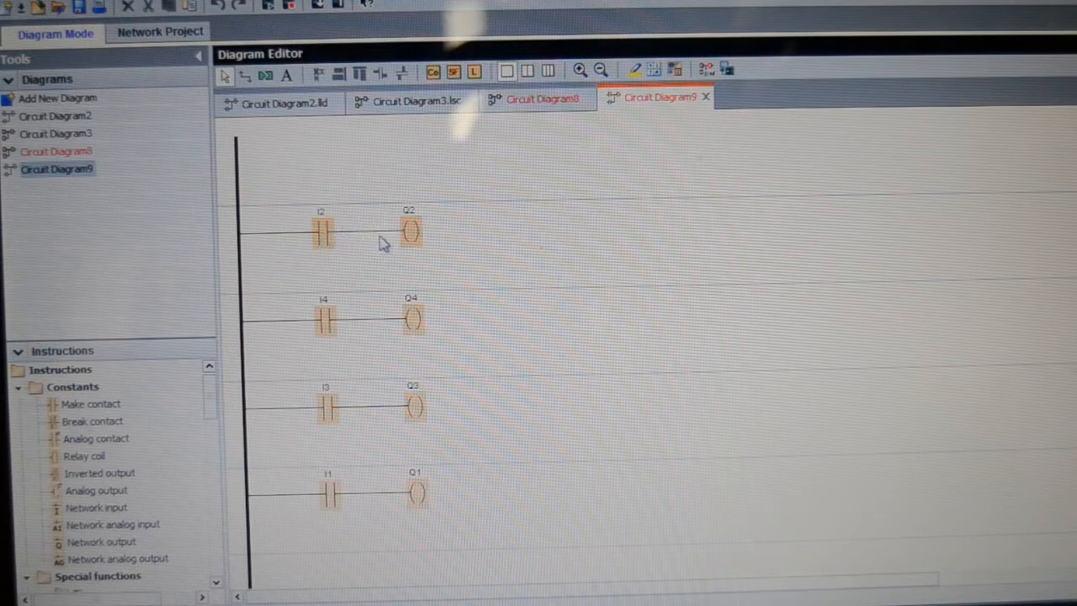
{"action": "mouse_move", "coordinate": [378, 249]}
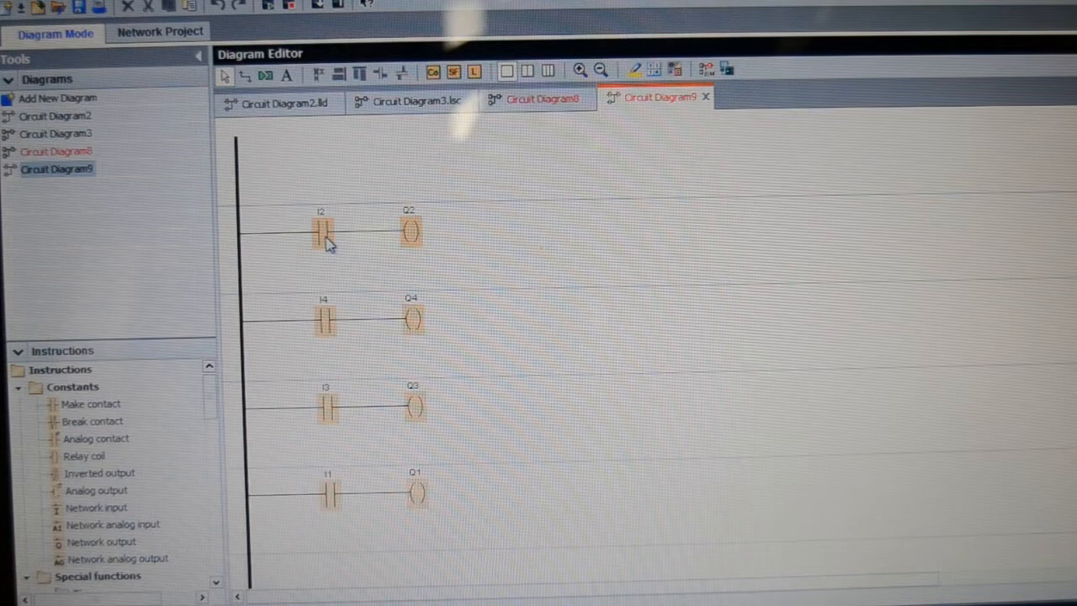
{"action": "mouse_move", "coordinate": [411, 232]}
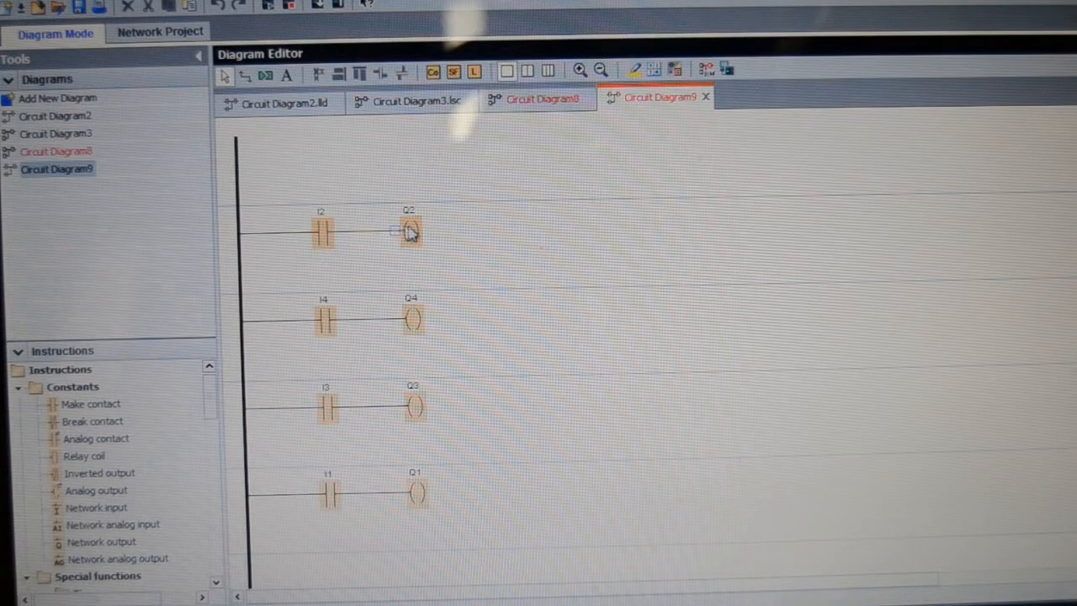
{"action": "mouse_move", "coordinate": [413, 236]}
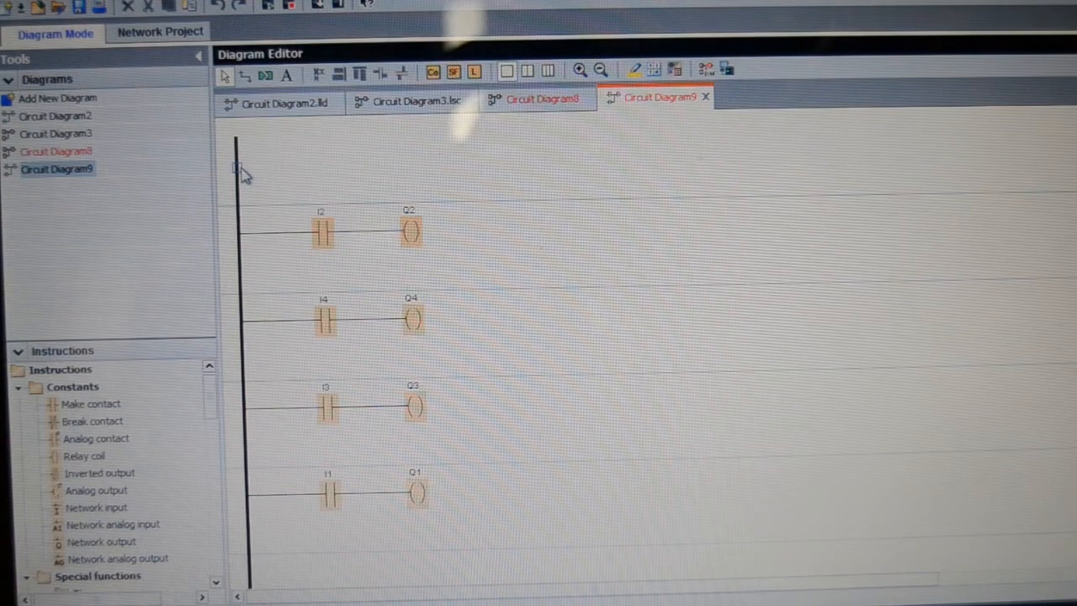
{"action": "mouse_move", "coordinate": [256, 244]}
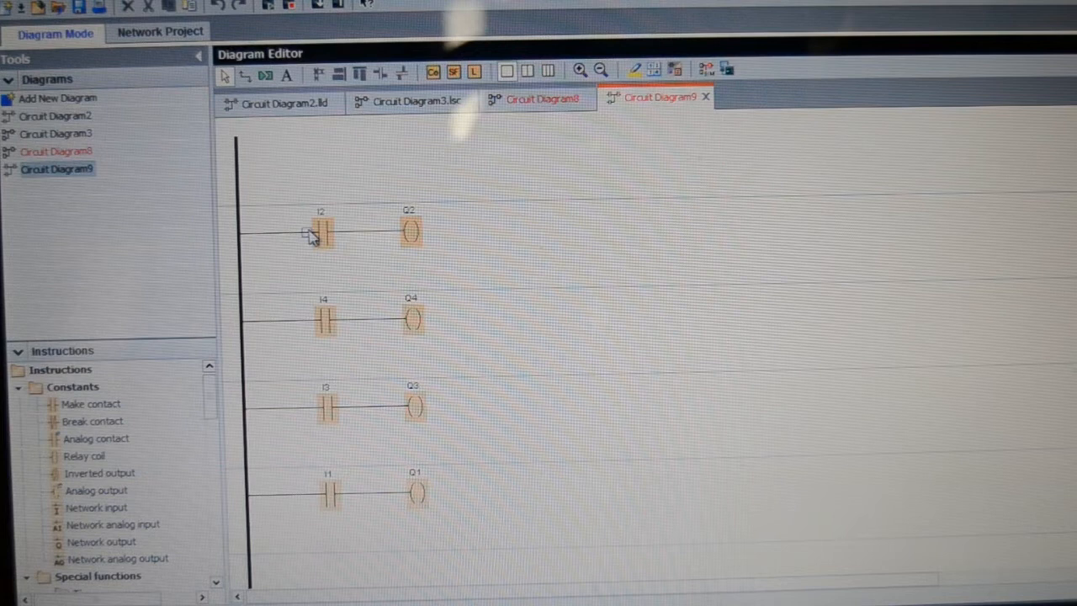
{"action": "mouse_move", "coordinate": [318, 234]}
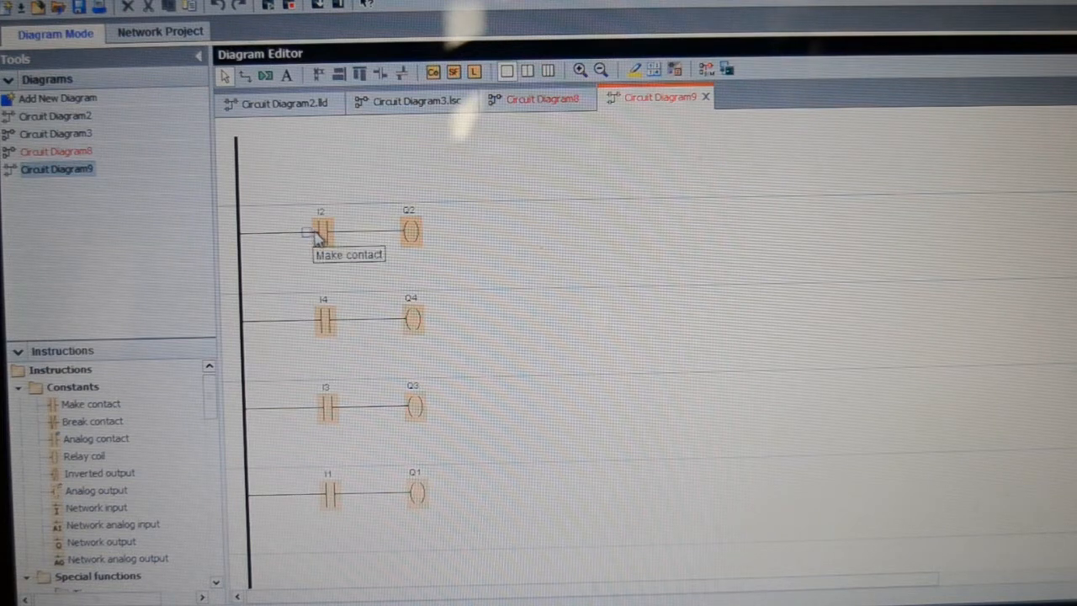
{"action": "mouse_move", "coordinate": [328, 236]}
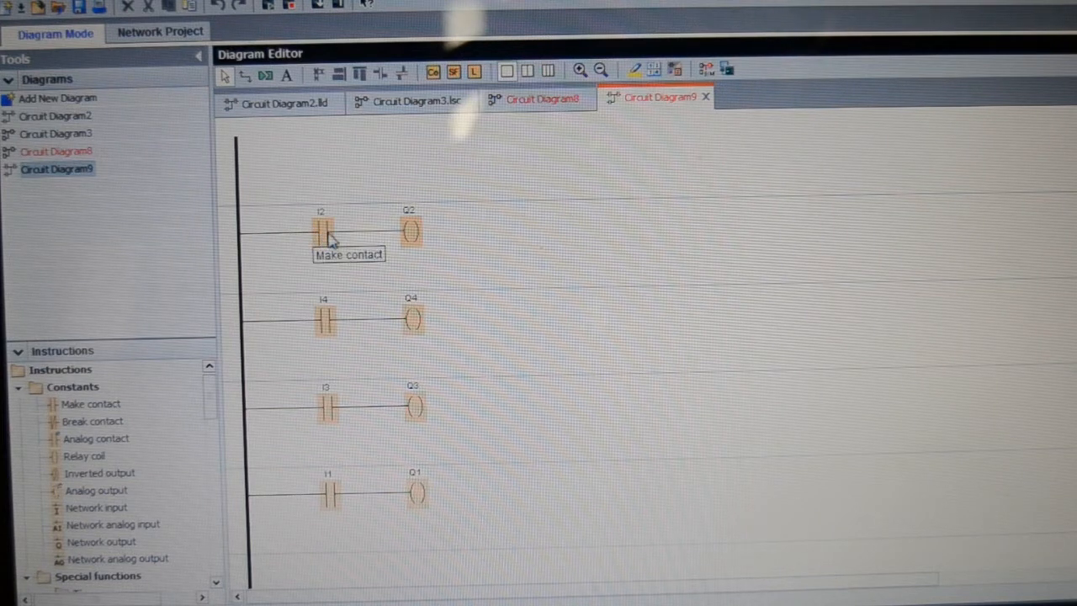
{"action": "mouse_move", "coordinate": [408, 232]}
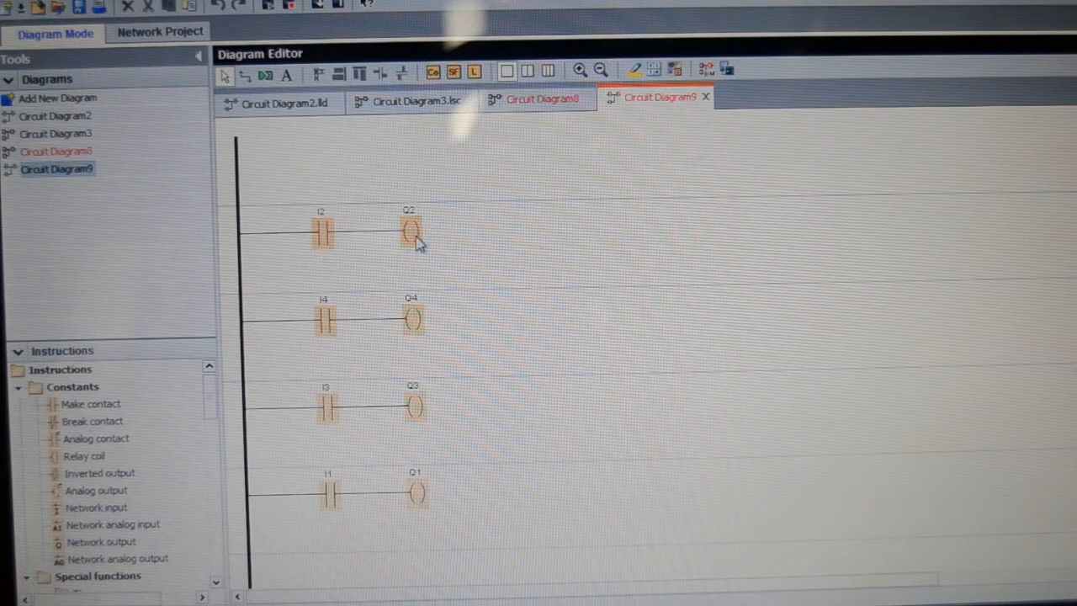
{"action": "mouse_move", "coordinate": [417, 239]}
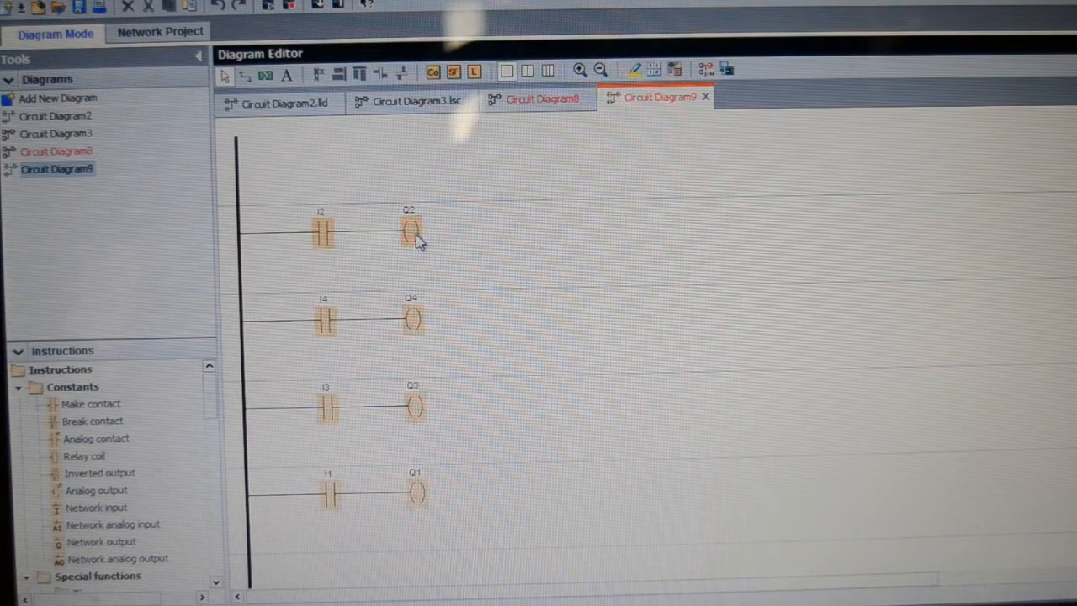
{"action": "mouse_move", "coordinate": [323, 239]}
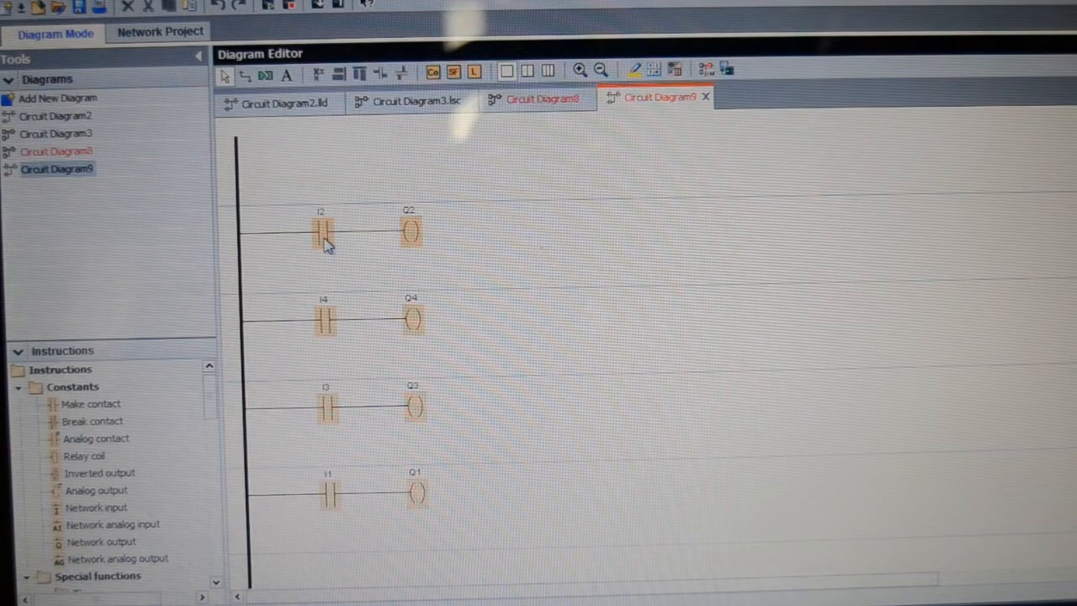
{"action": "mouse_move", "coordinate": [323, 233]}
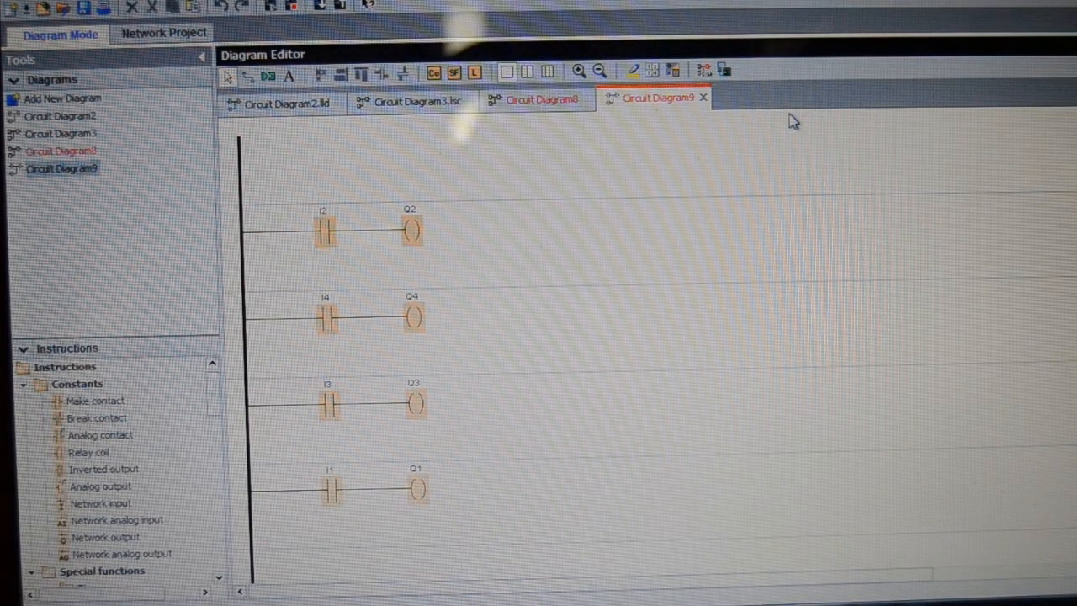
{"action": "mouse_move", "coordinate": [782, 120]}
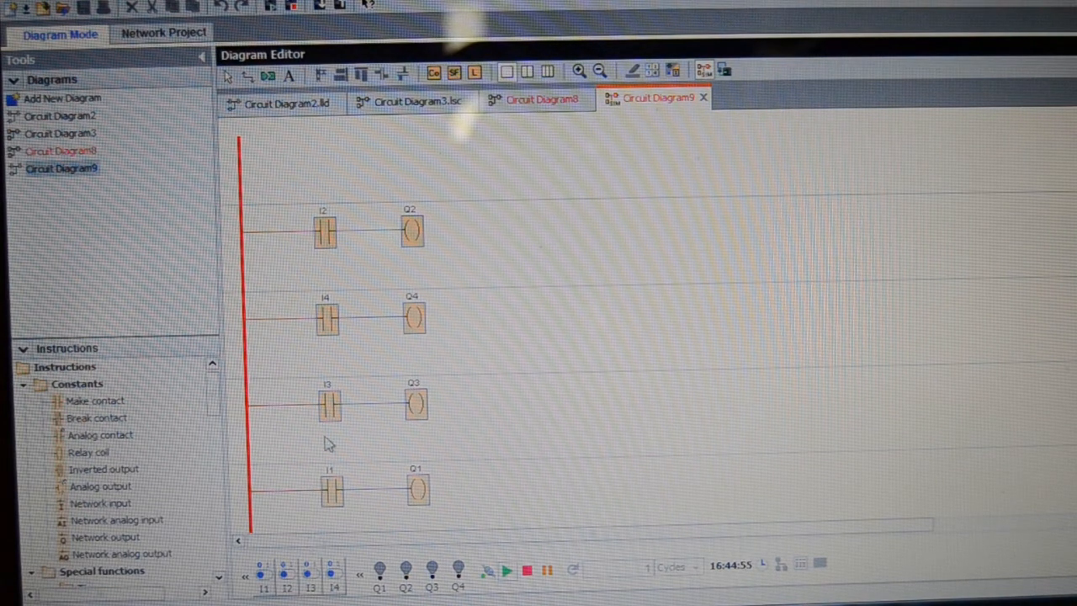
{"action": "mouse_move", "coordinate": [268, 593]}
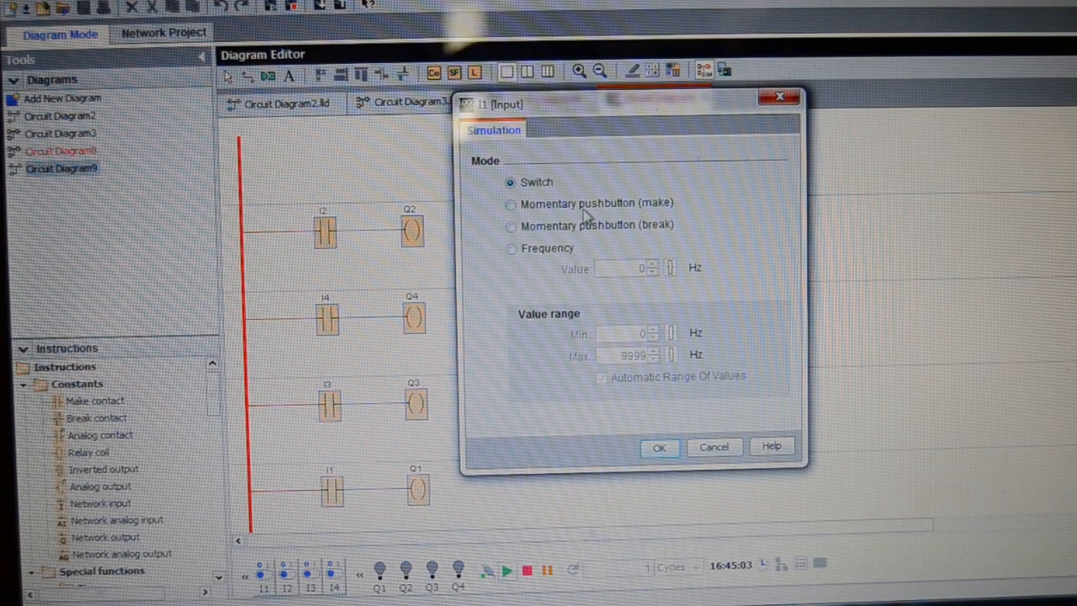
{"action": "mouse_move", "coordinate": [518, 279]}
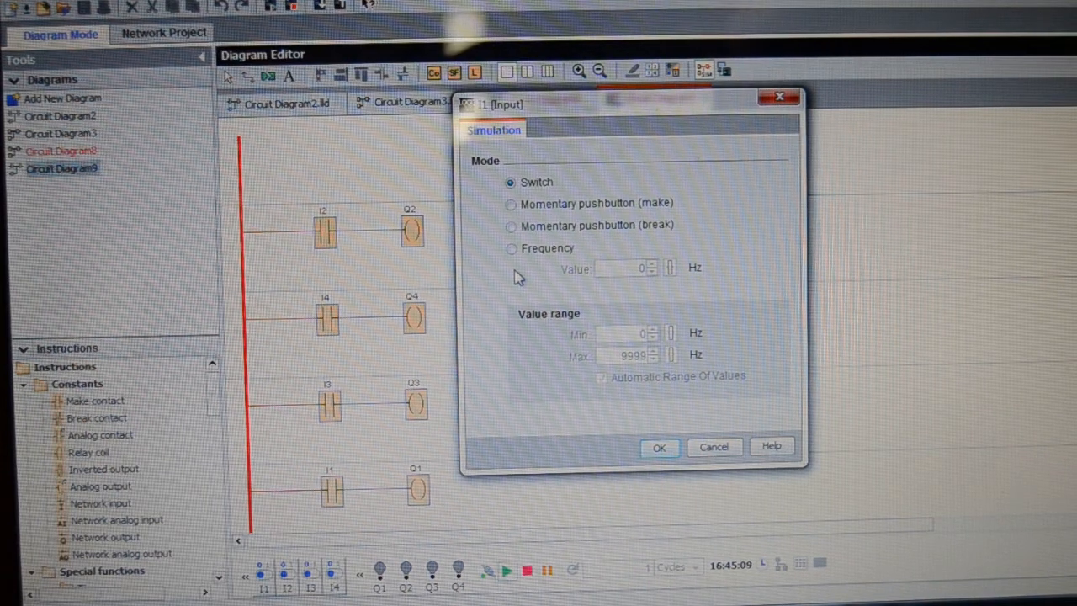
{"action": "mouse_move", "coordinate": [592, 343]}
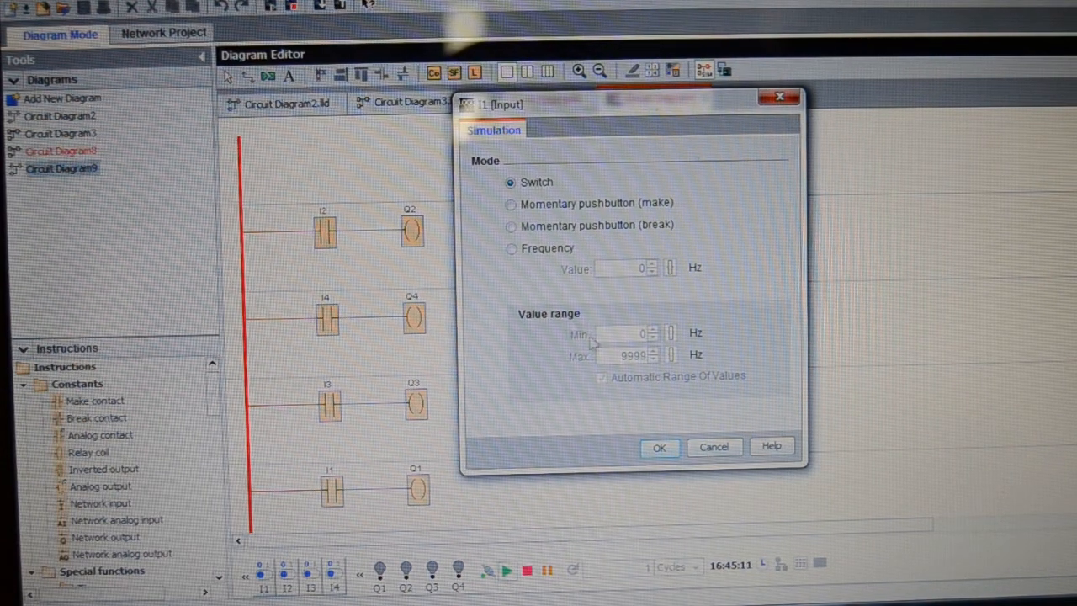
Step: Close I1's simulation properties, keeping it in Switch mode
{"action": "left_click", "coordinate": [659, 448]}
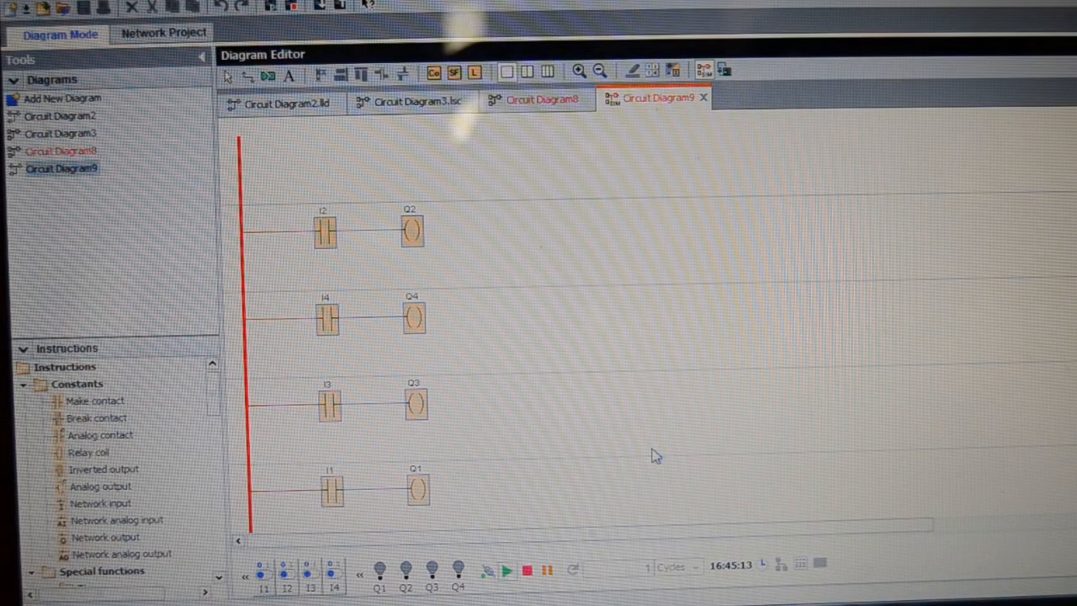